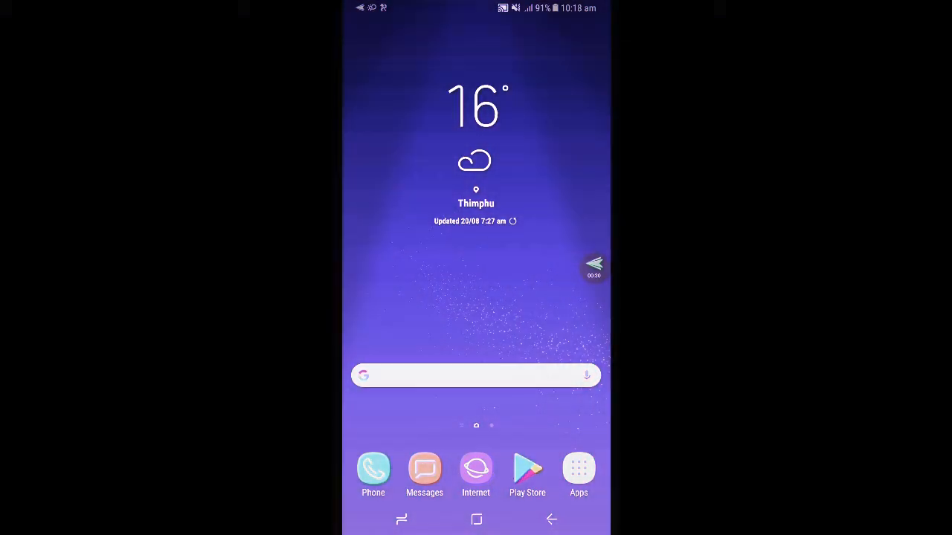
Navigate from the app drawer through Settings and Connections to the Mobile networks page.
left_click(579, 468)
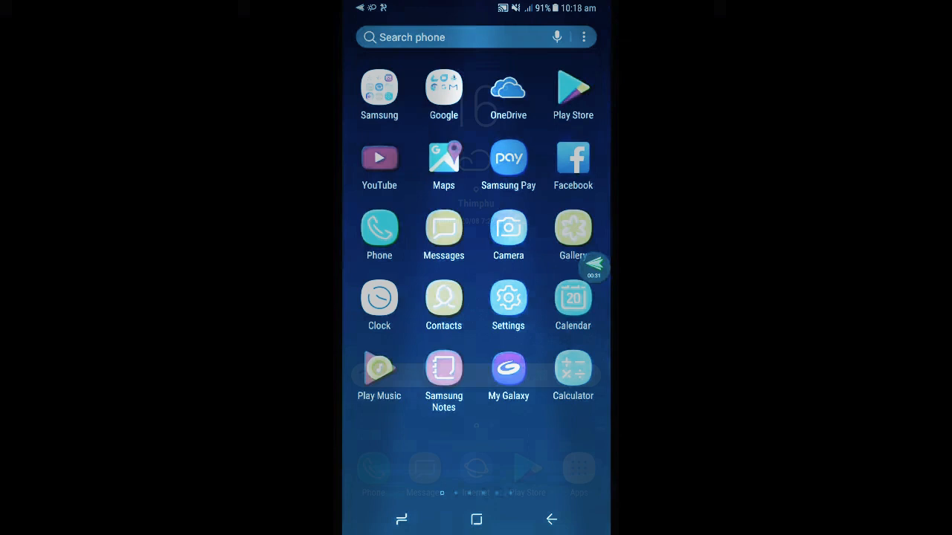
left_click(509, 298)
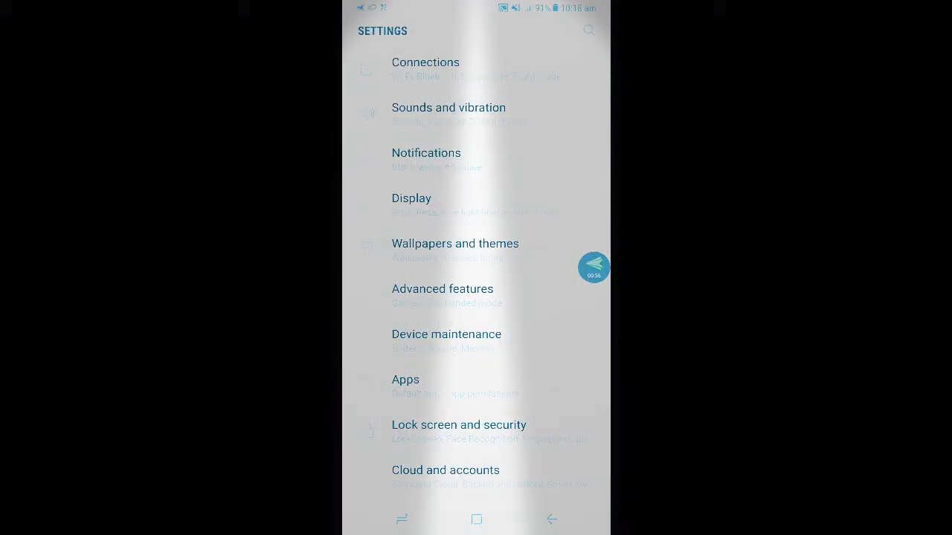
left_click(426, 63)
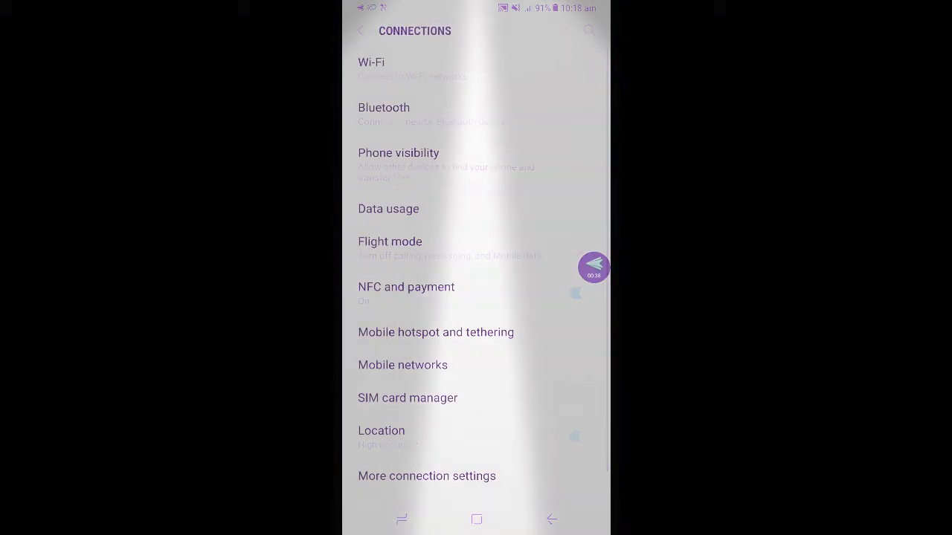
left_click(402, 365)
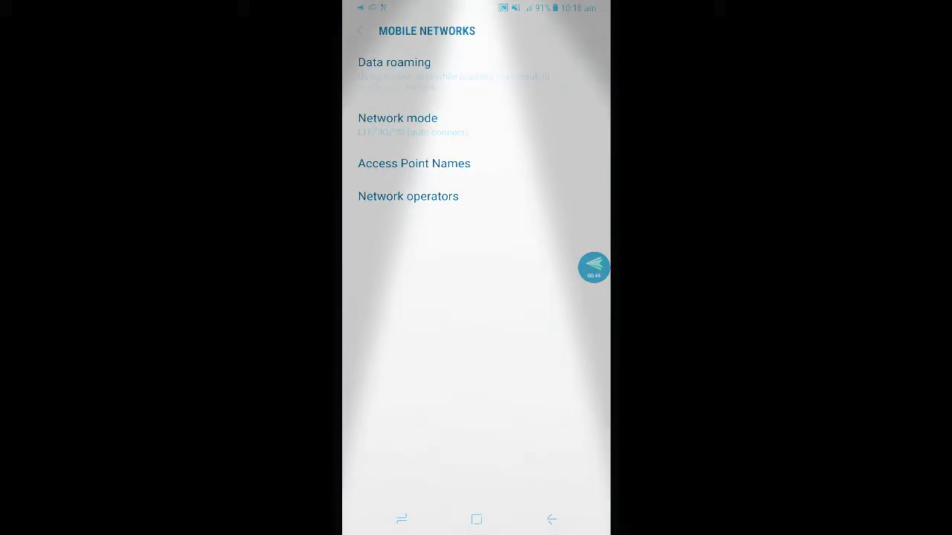
Open the Access Point Names list from the Mobile networks screen.
left_click(397, 119)
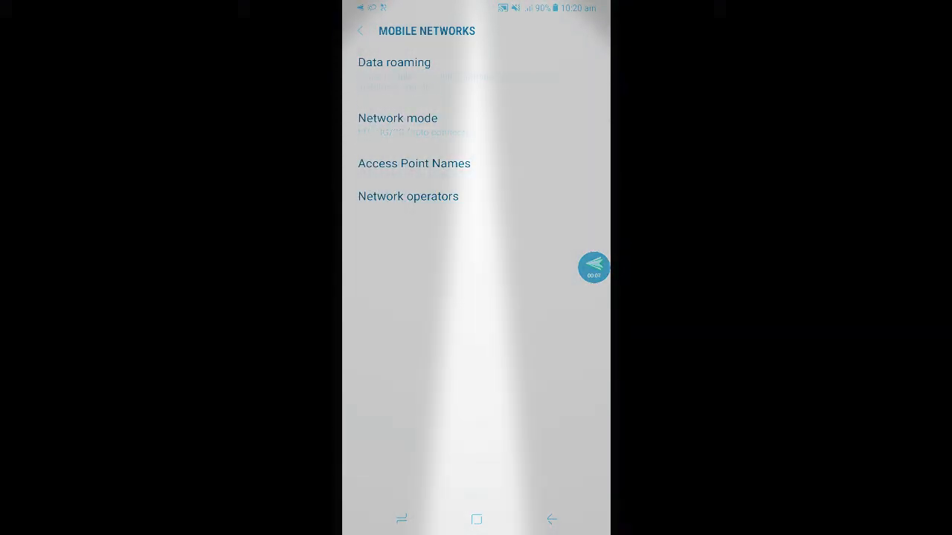
left_click(414, 163)
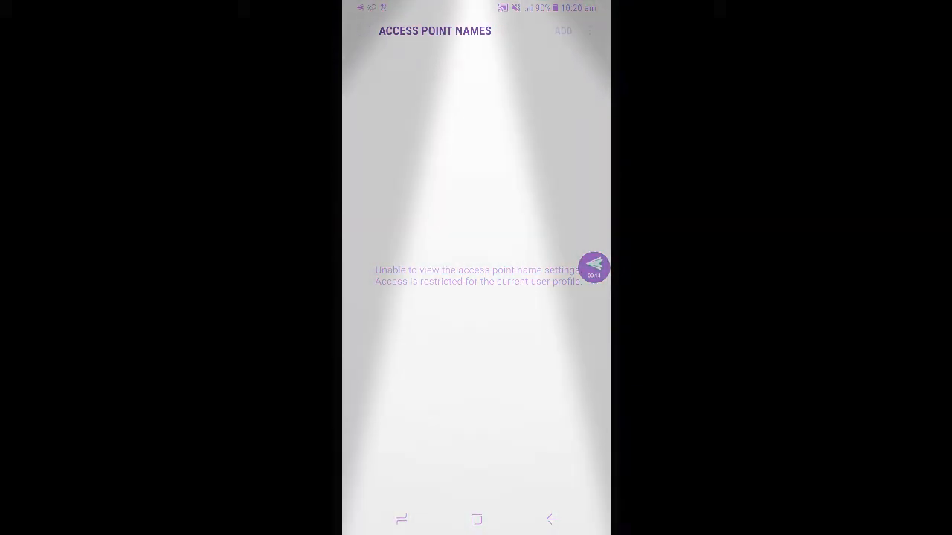
Add a new access point and begin entering TashiCell as its name.
left_click(562, 32)
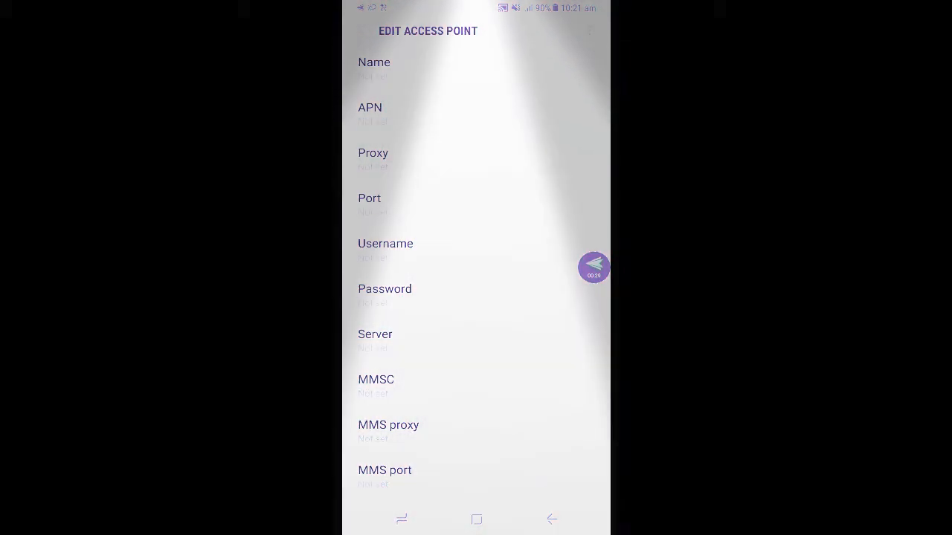
left_click(375, 67)
type("TashiCell")
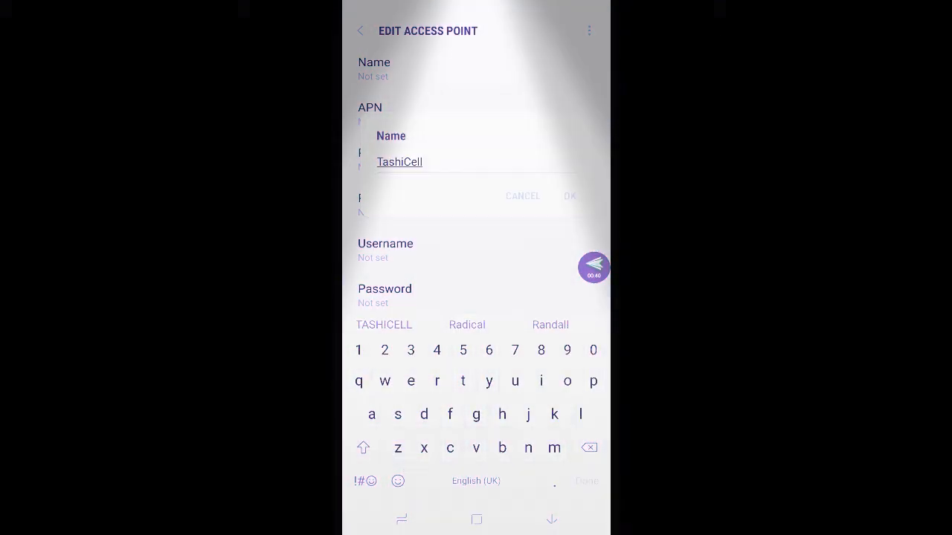
Confirm the name TashiCell and set the APN field to ticlnet.
left_click(569, 196)
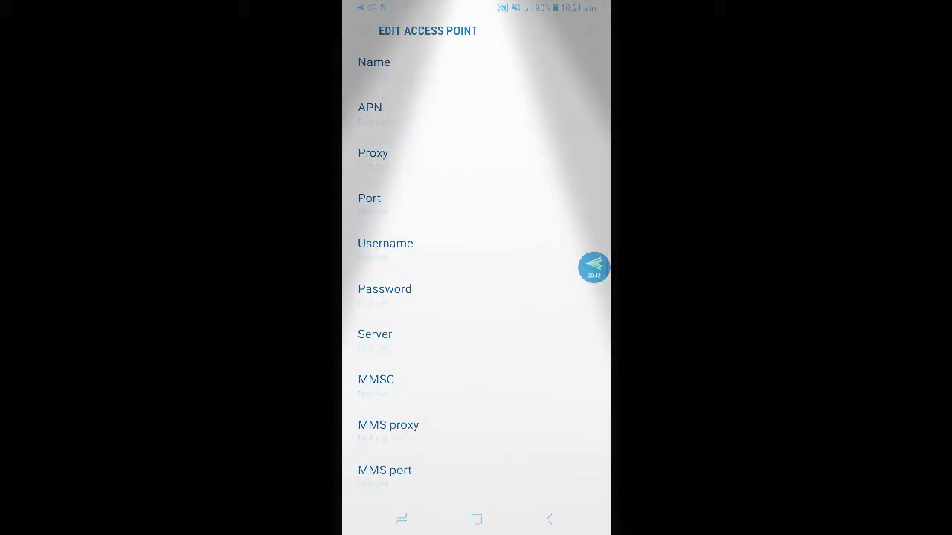
left_click(370, 112)
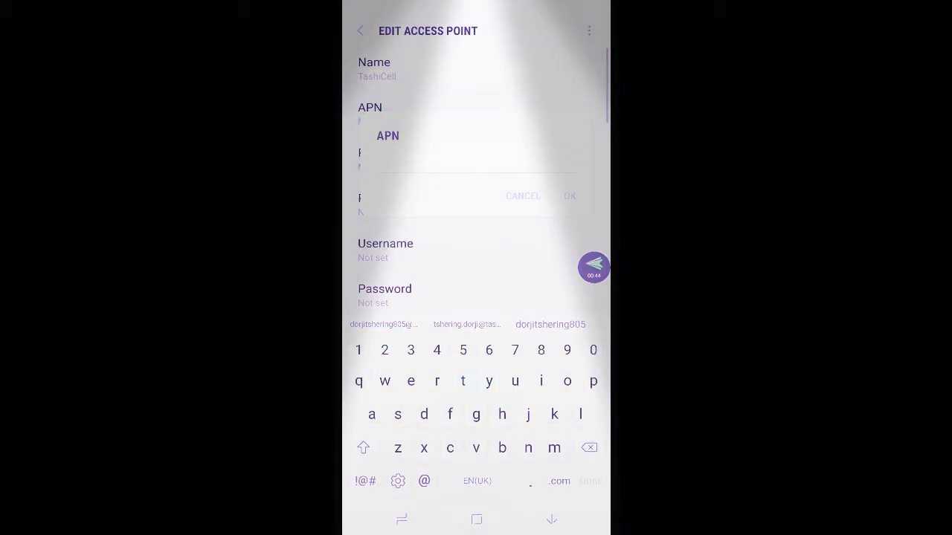
left_click(462, 381)
type("ticlne")
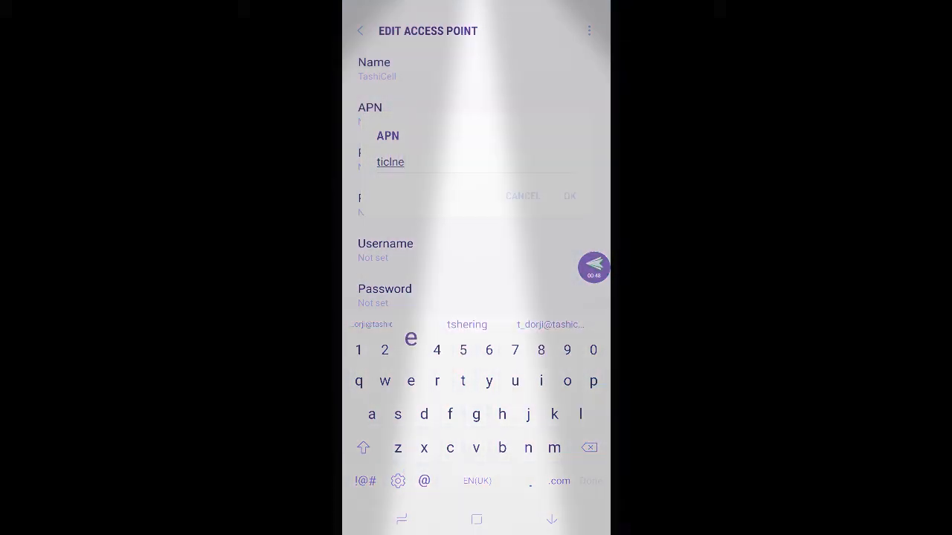
type("t")
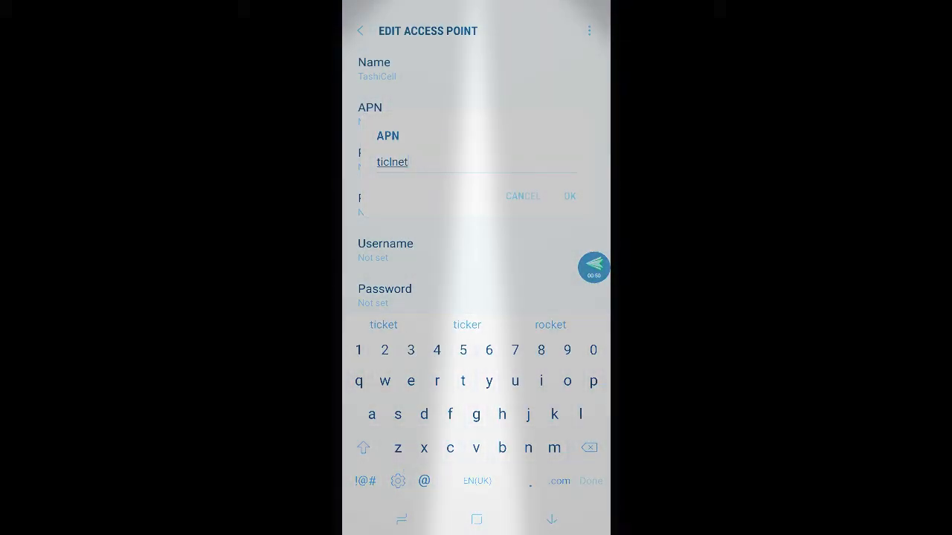
left_click(570, 196)
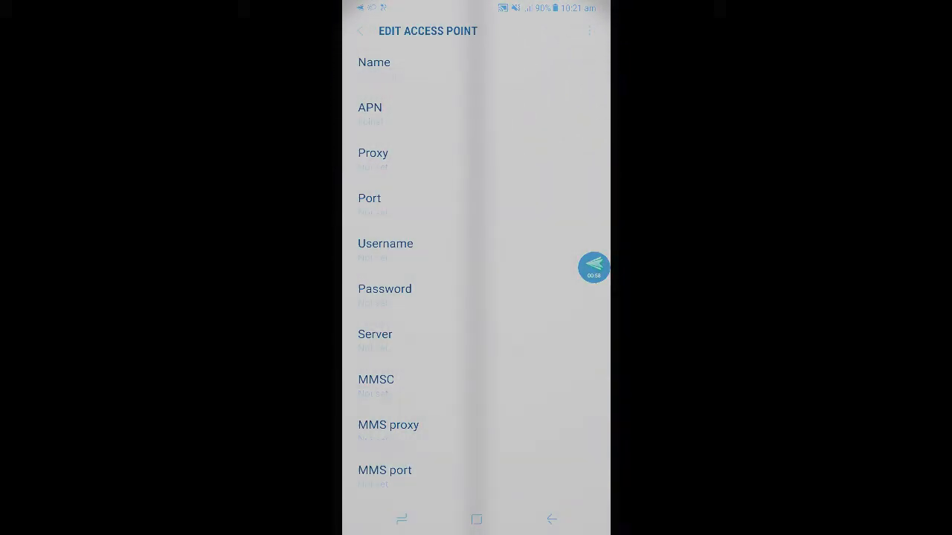
Save the TashiCell access point via the three-dot menu so it appears in the list.
left_click(589, 31)
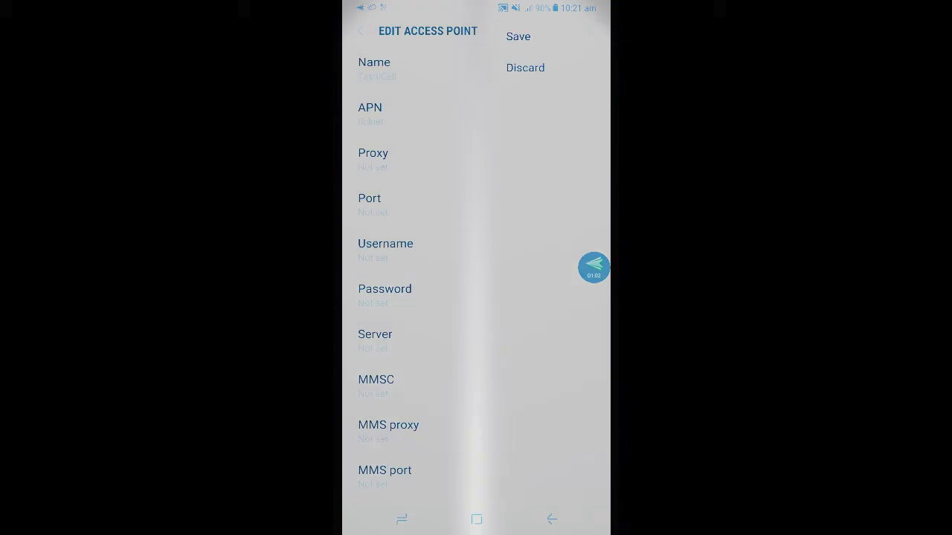
left_click(518, 35)
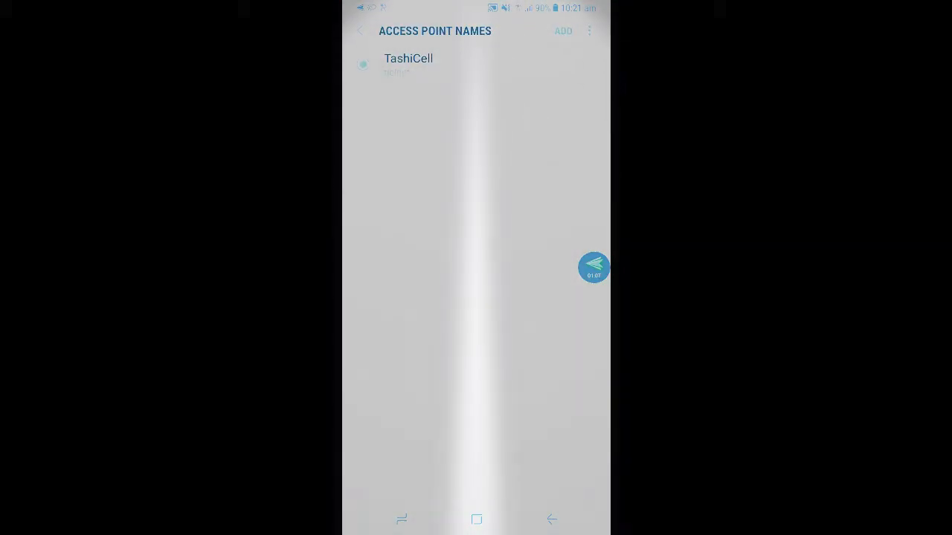